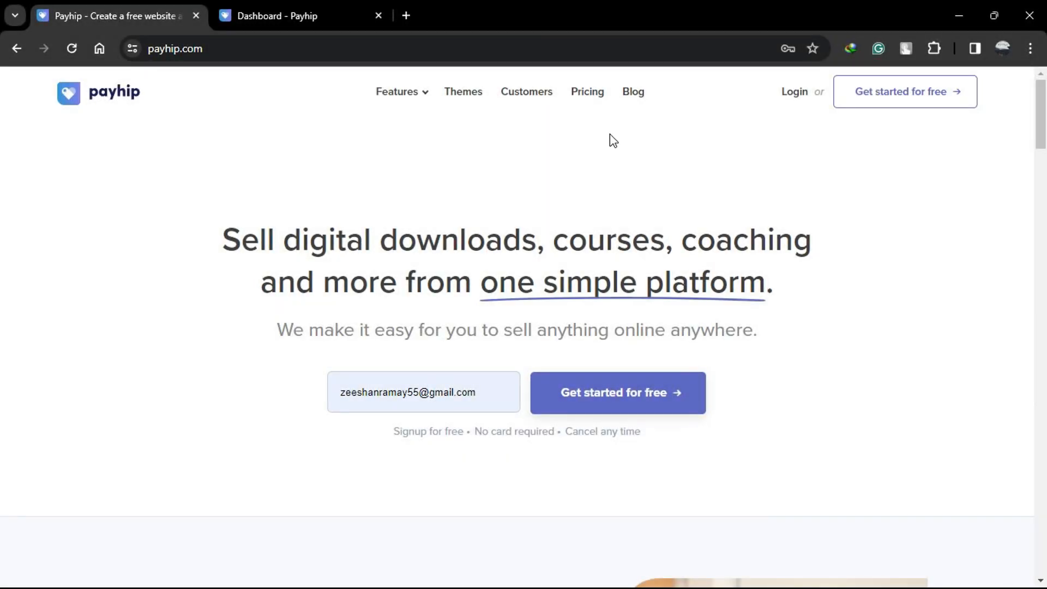
{"action": "mouse_move", "coordinate": [209, 247]}
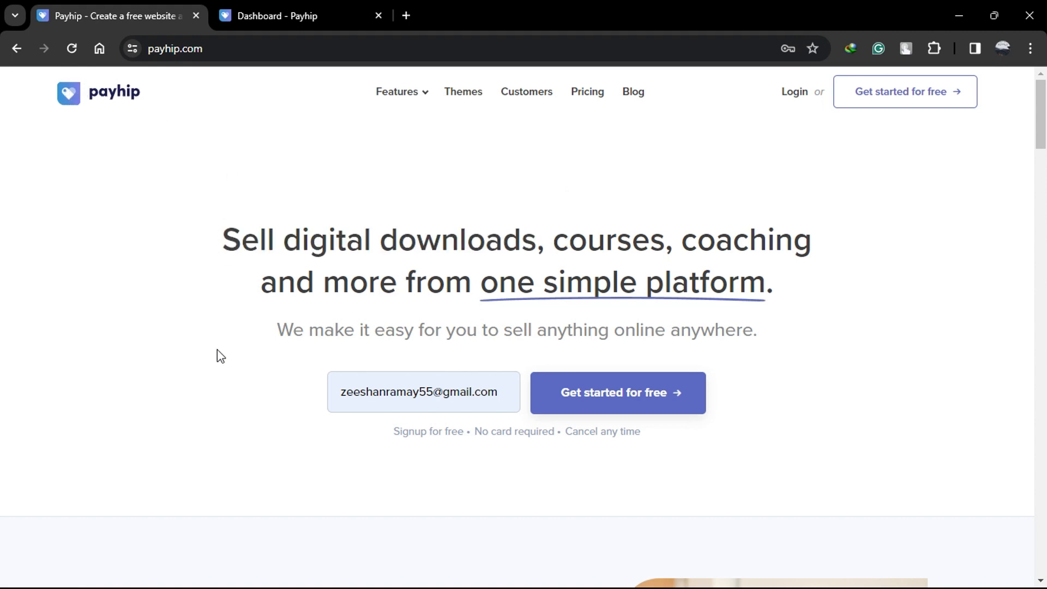
{"action": "mouse_move", "coordinate": [218, 354]}
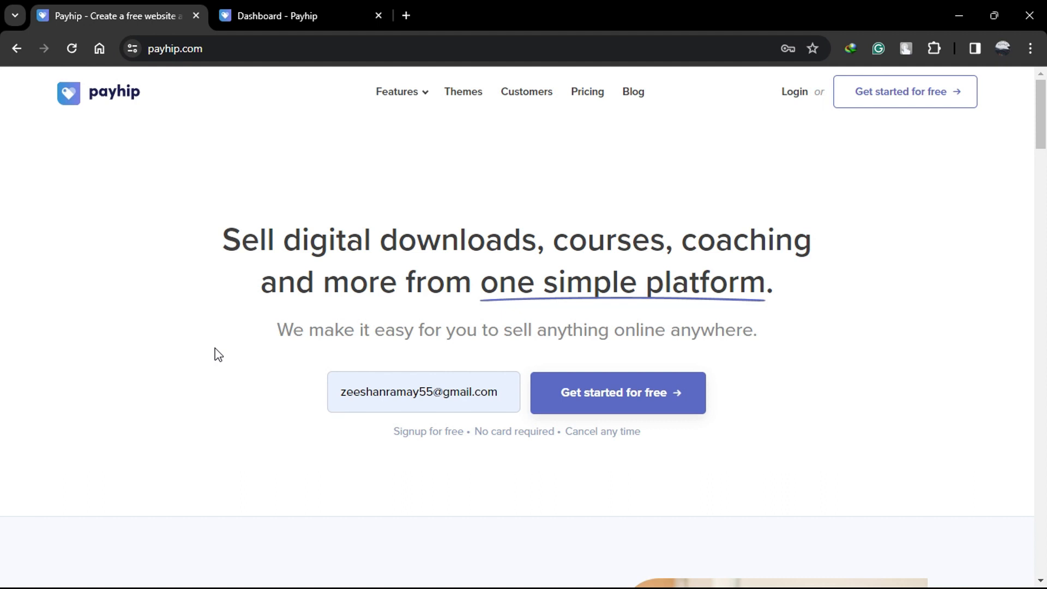
{"action": "mouse_move", "coordinate": [238, 109]}
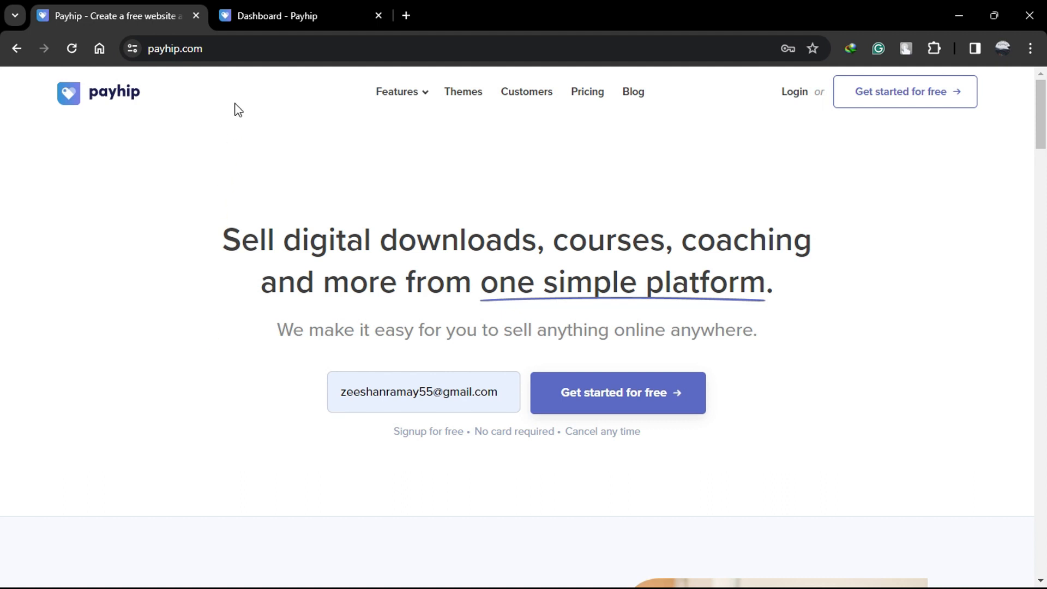
{"action": "mouse_move", "coordinate": [146, 56]}
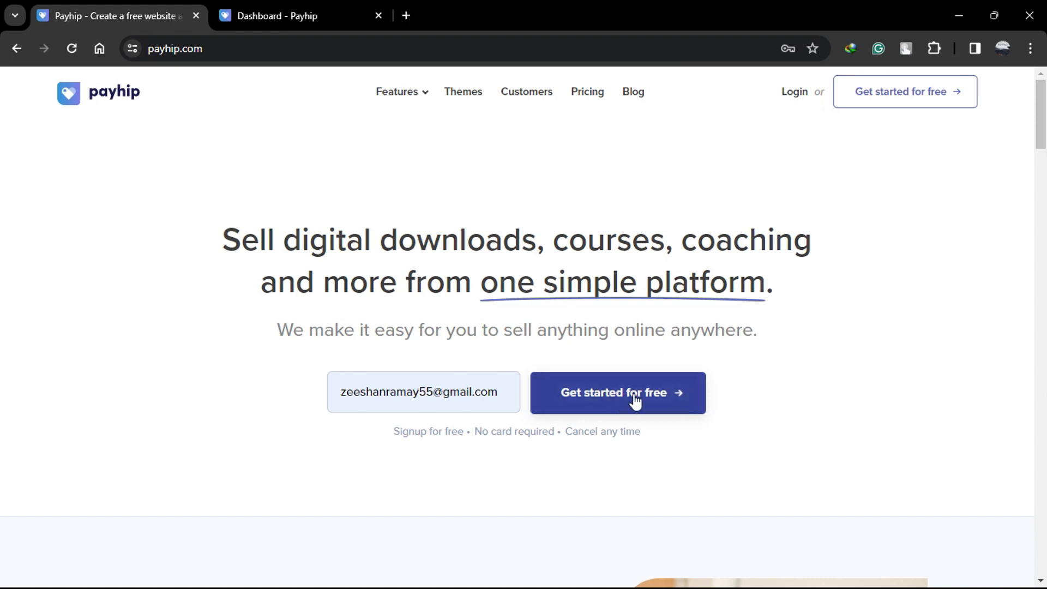
- From the Dashboard's Products section, choose 'Add a product' and pick Digital product
{"action": "left_click", "coordinate": [288, 15]}
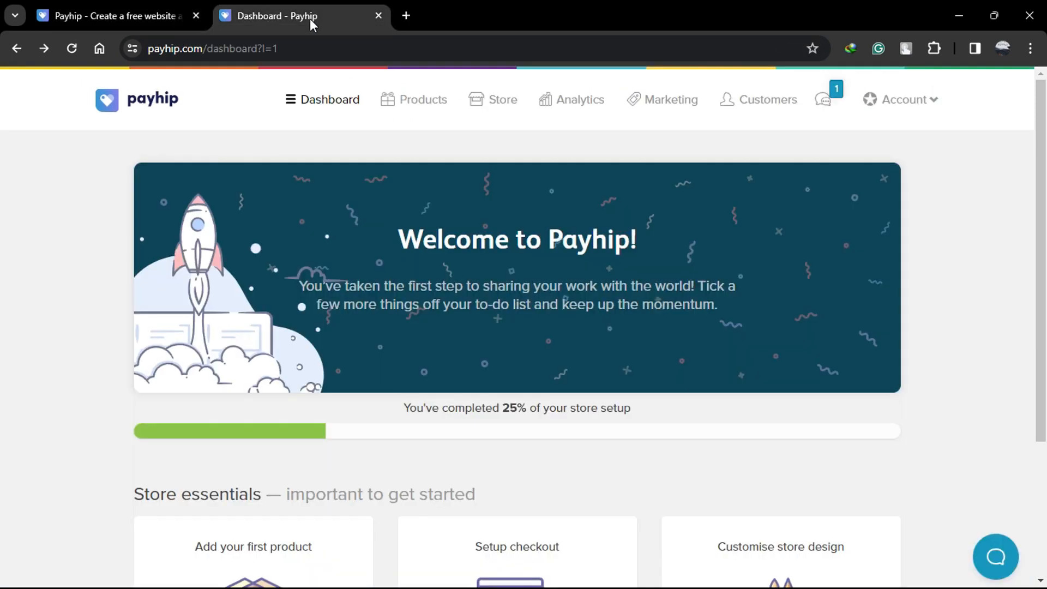
{"action": "mouse_move", "coordinate": [202, 132]}
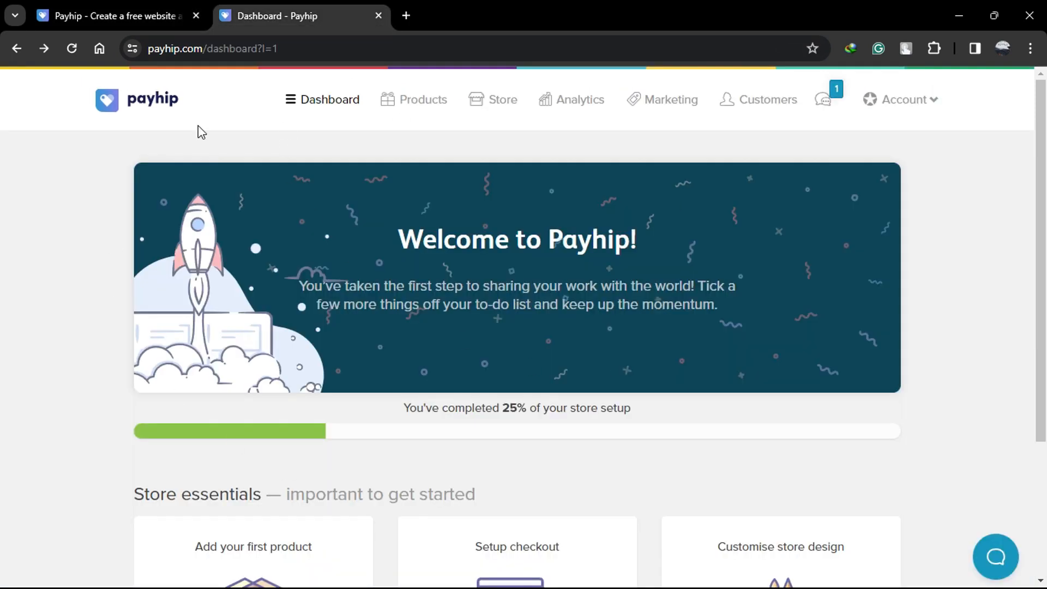
{"action": "mouse_move", "coordinate": [422, 99]}
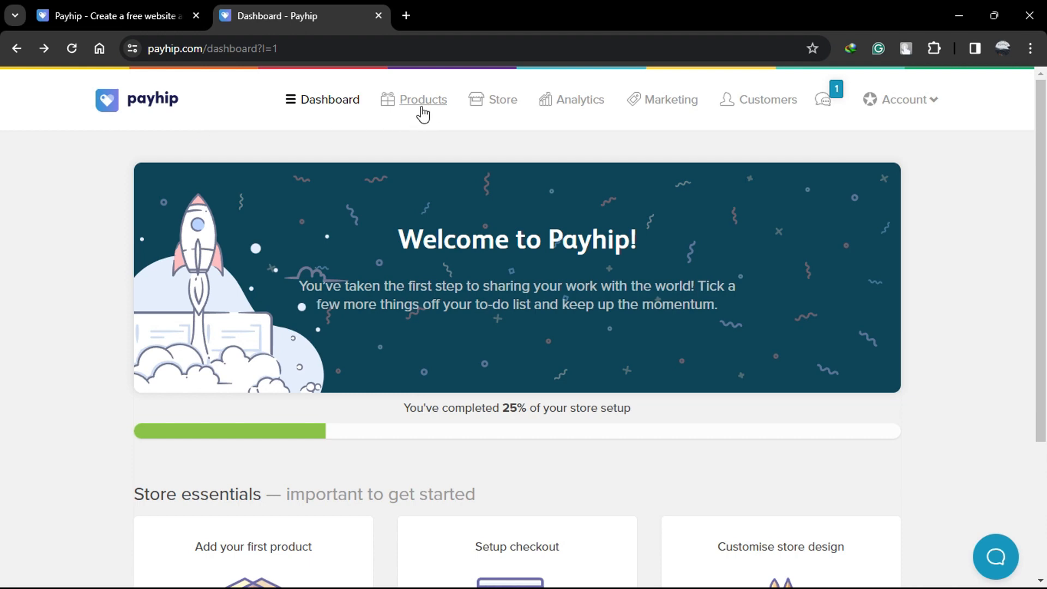
{"action": "left_click", "coordinate": [253, 546]}
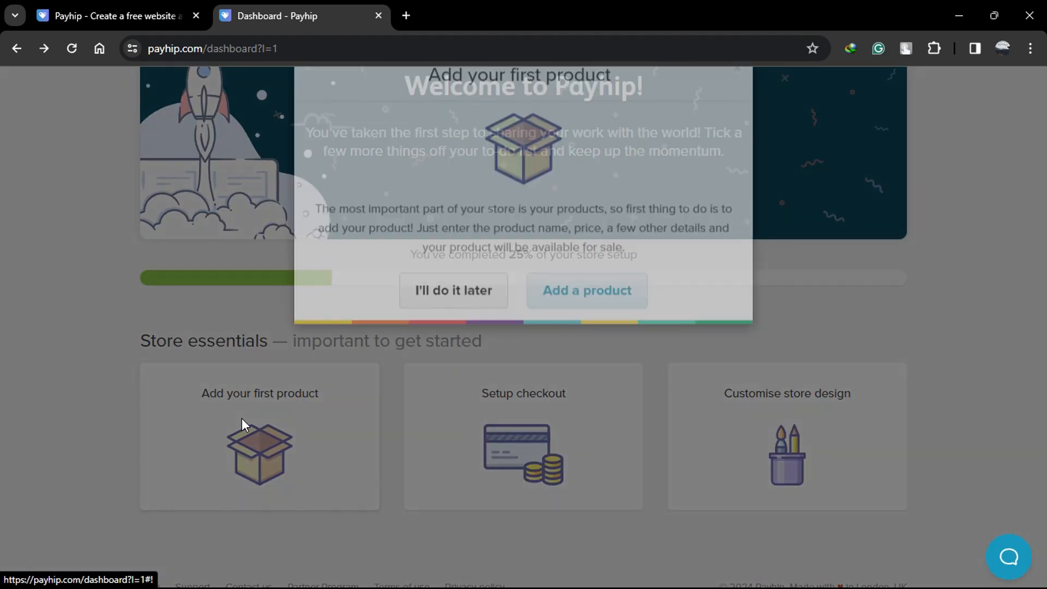
{"action": "left_click", "coordinate": [586, 331]}
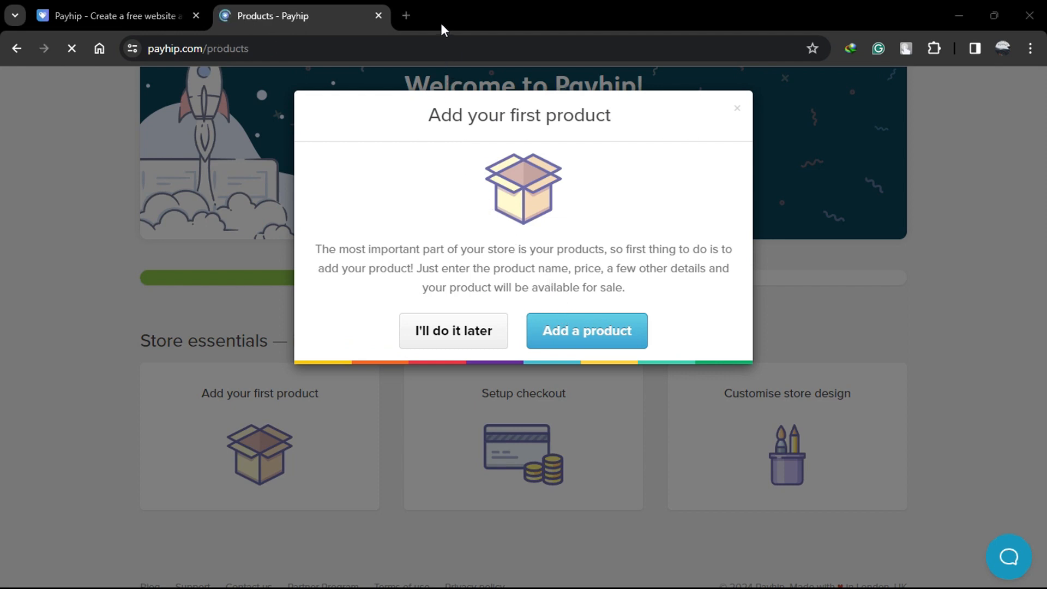
{"action": "left_click", "coordinate": [585, 330]}
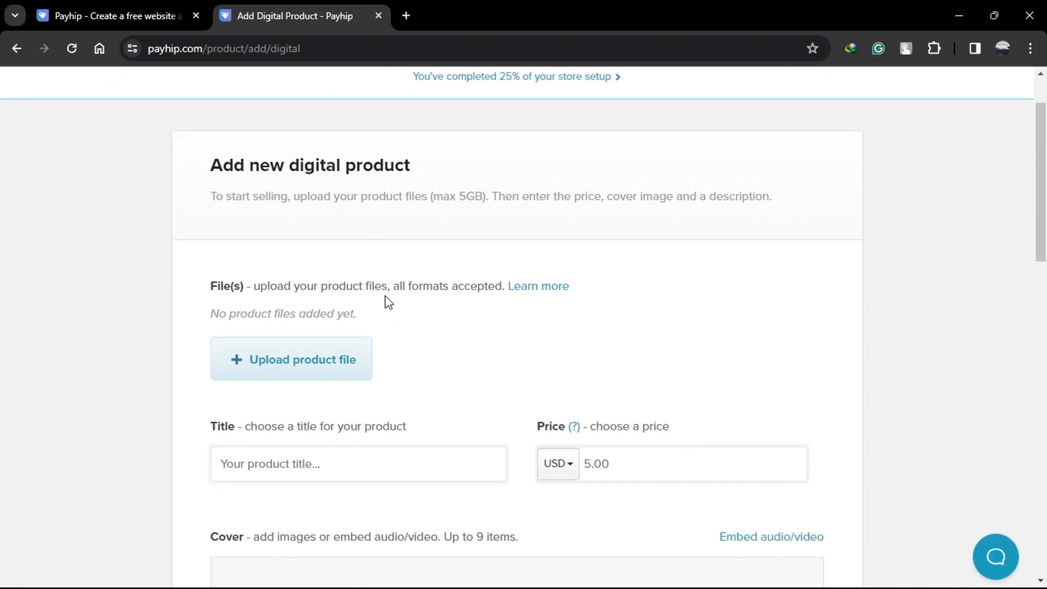
- Attach the Systeme.io vs ClickFunnels MP4, title it 'Example' and replace 5.00 with 20
{"action": "left_click", "coordinate": [290, 359]}
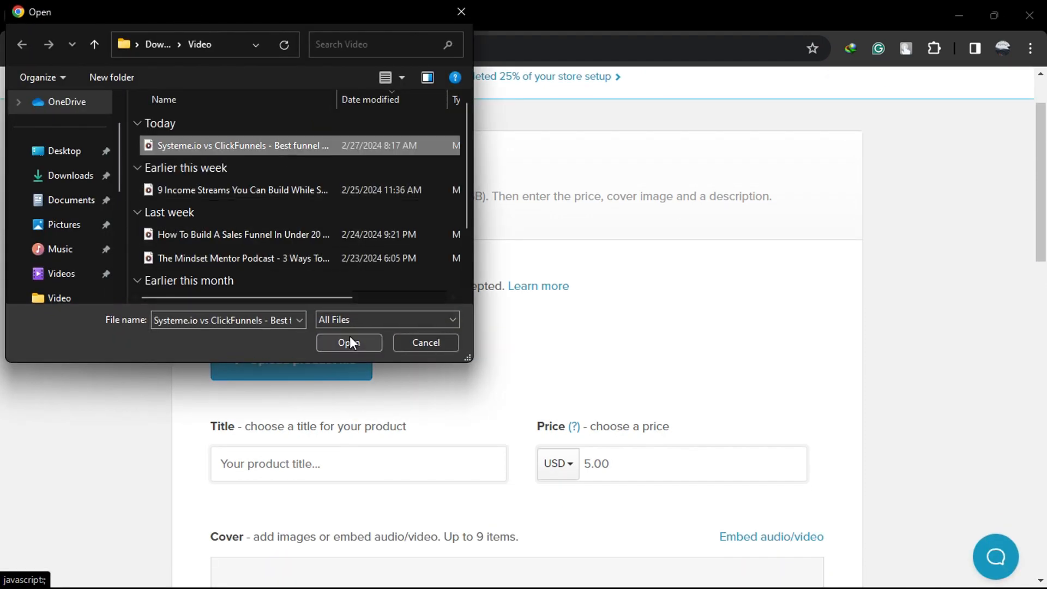
{"action": "left_click", "coordinate": [347, 342]}
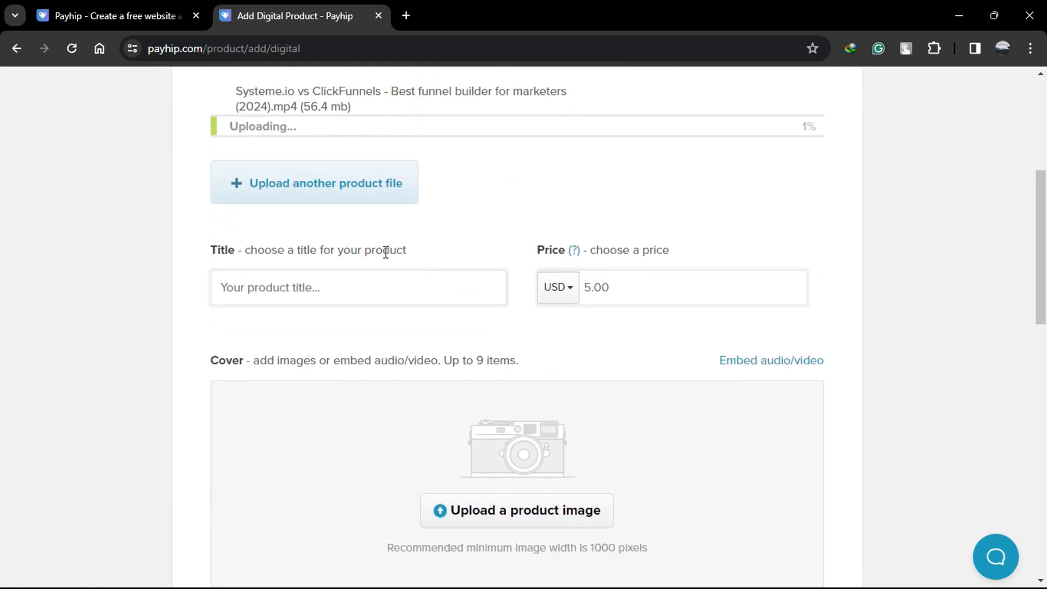
{"action": "left_click", "coordinate": [358, 287]}
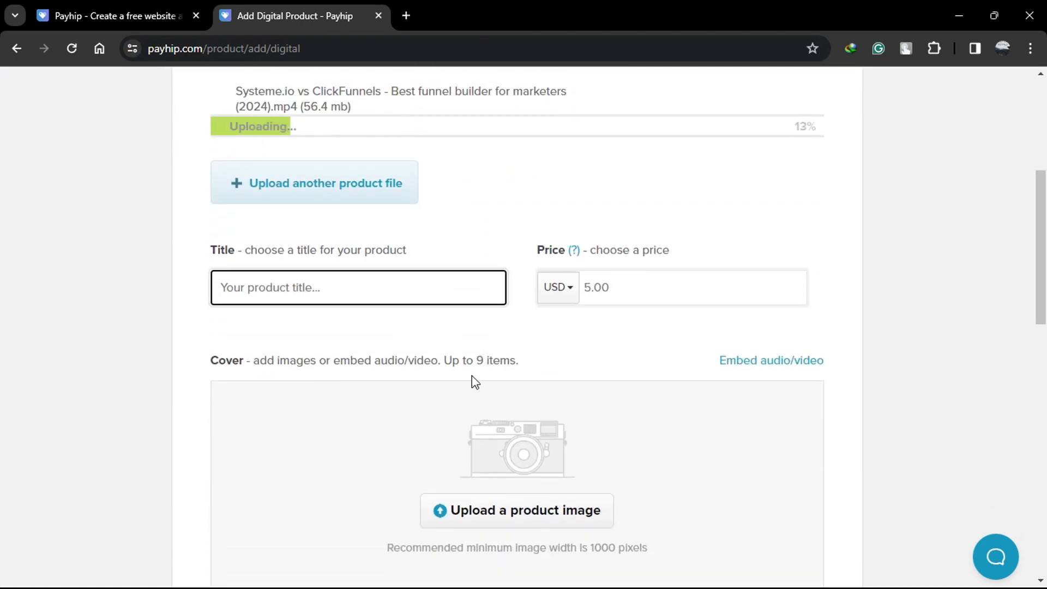
{"action": "type", "text": "Exam"}
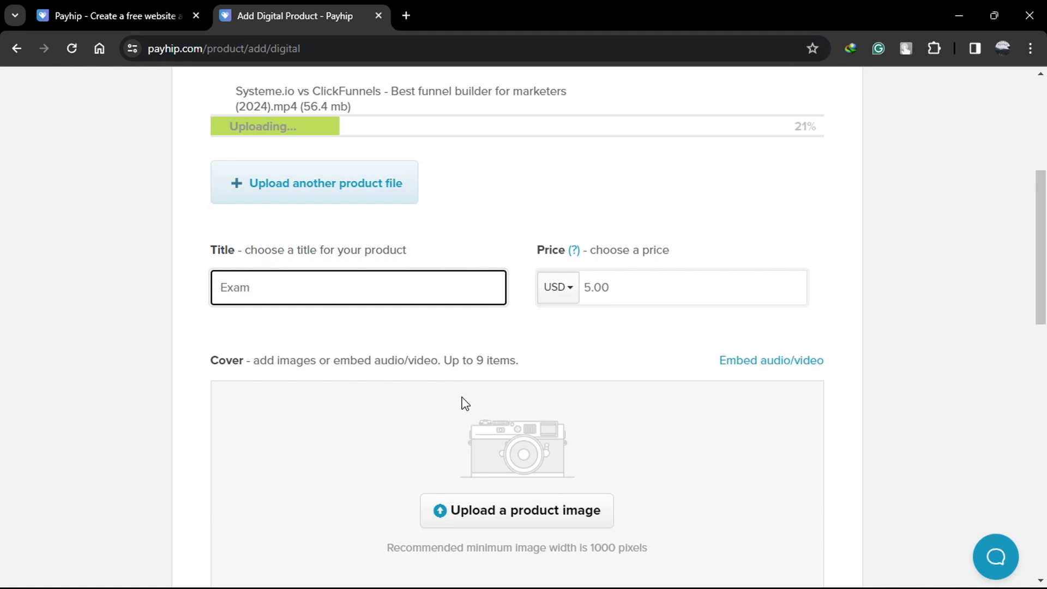
{"action": "left_click", "coordinate": [693, 287]}
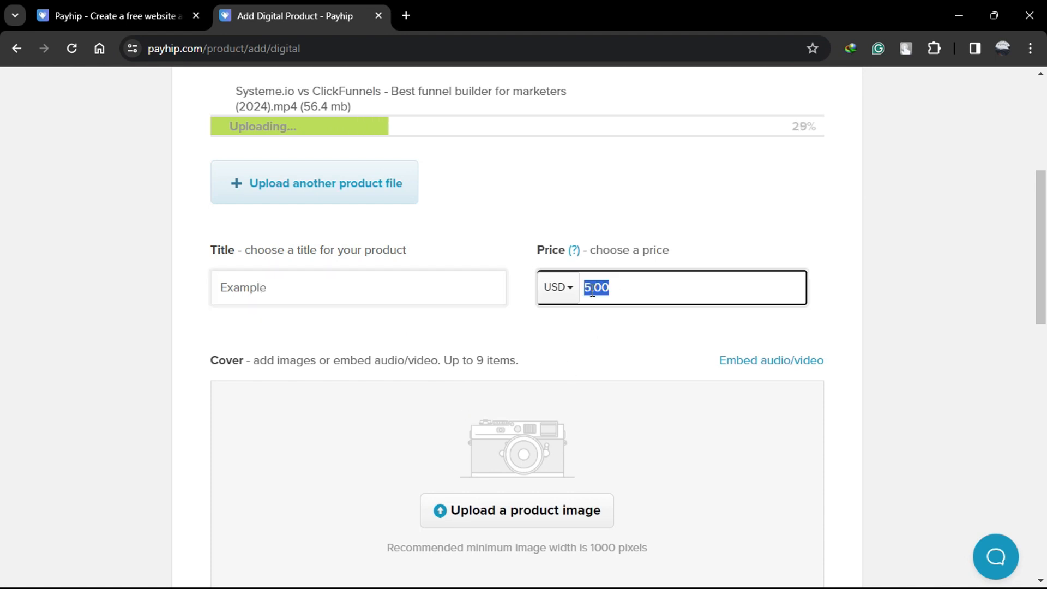
{"action": "type", "text": "20"}
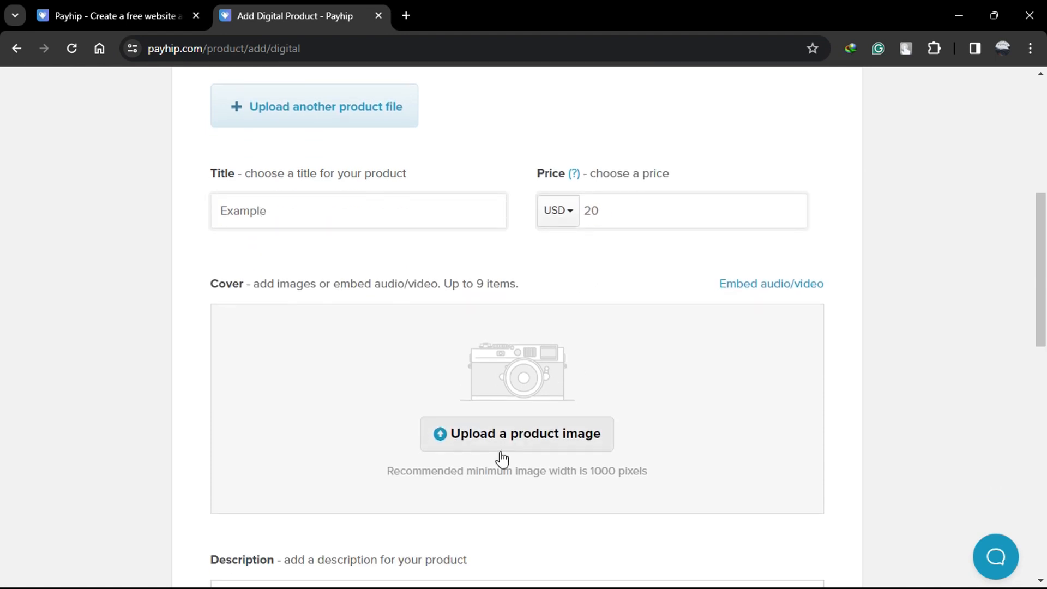
- Tick 'This product has different variations' and submit the 'Example' product with Add Product
{"action": "scroll", "scroll_direction": "down", "scroll_amount": 3}
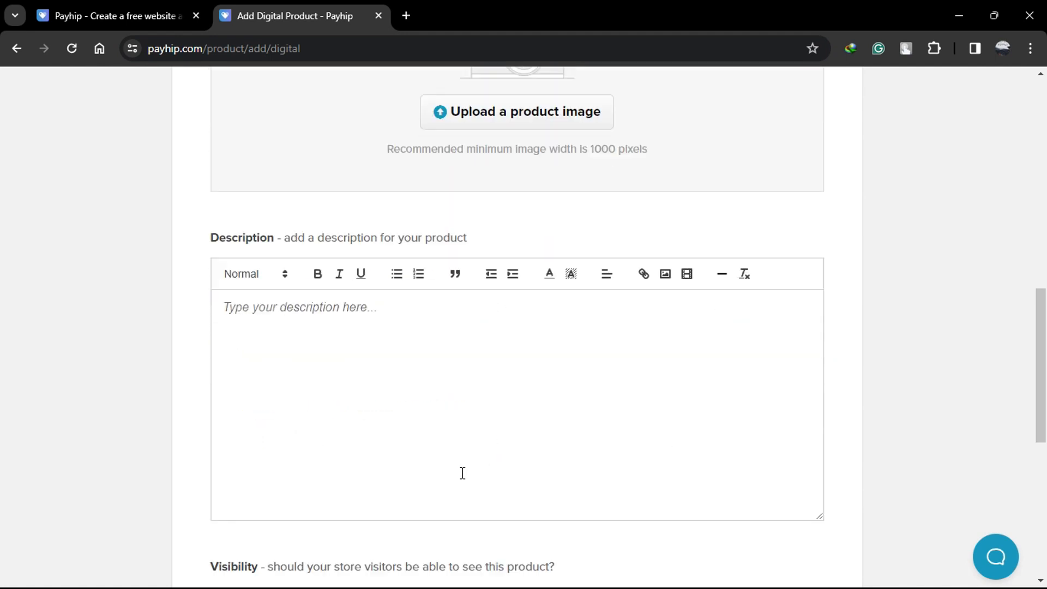
{"action": "scroll", "scroll_direction": "down", "scroll_amount": 3}
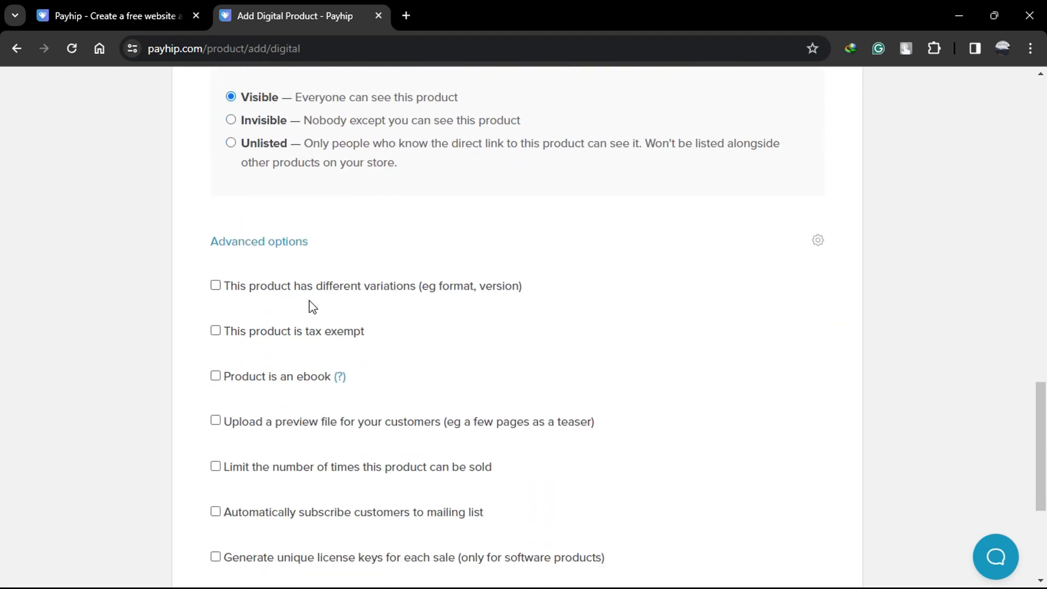
{"action": "scroll", "scroll_direction": "down", "scroll_amount": 3}
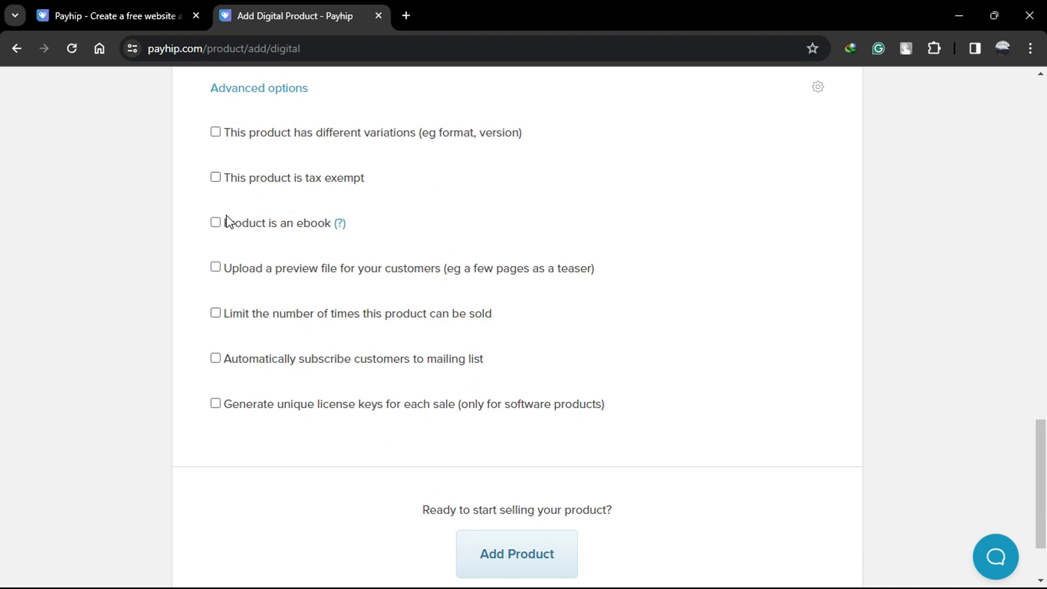
{"action": "left_click", "coordinate": [216, 131]}
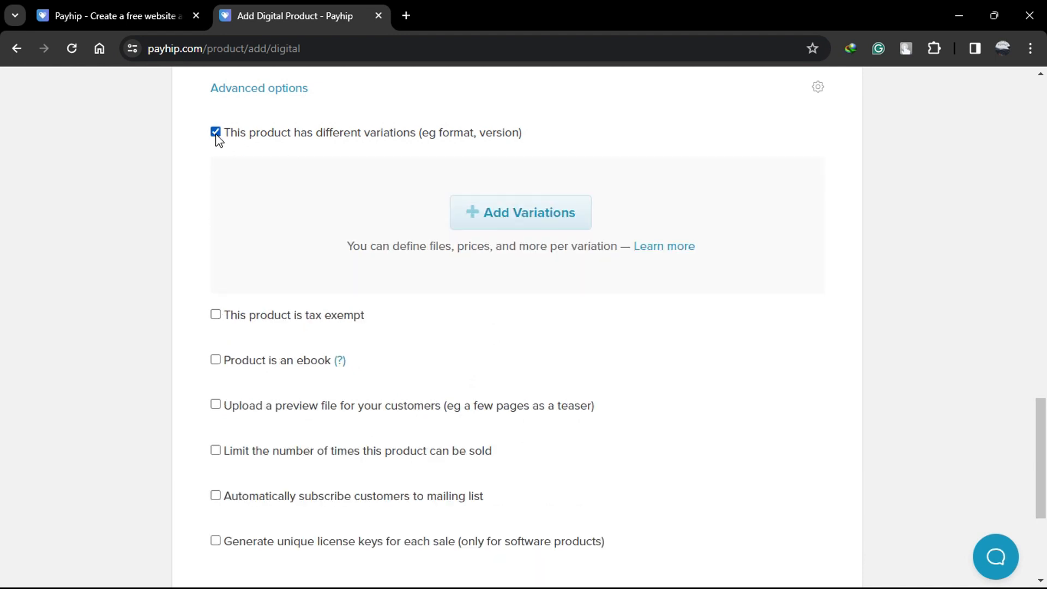
{"action": "scroll", "scroll_direction": "down", "scroll_amount": 3}
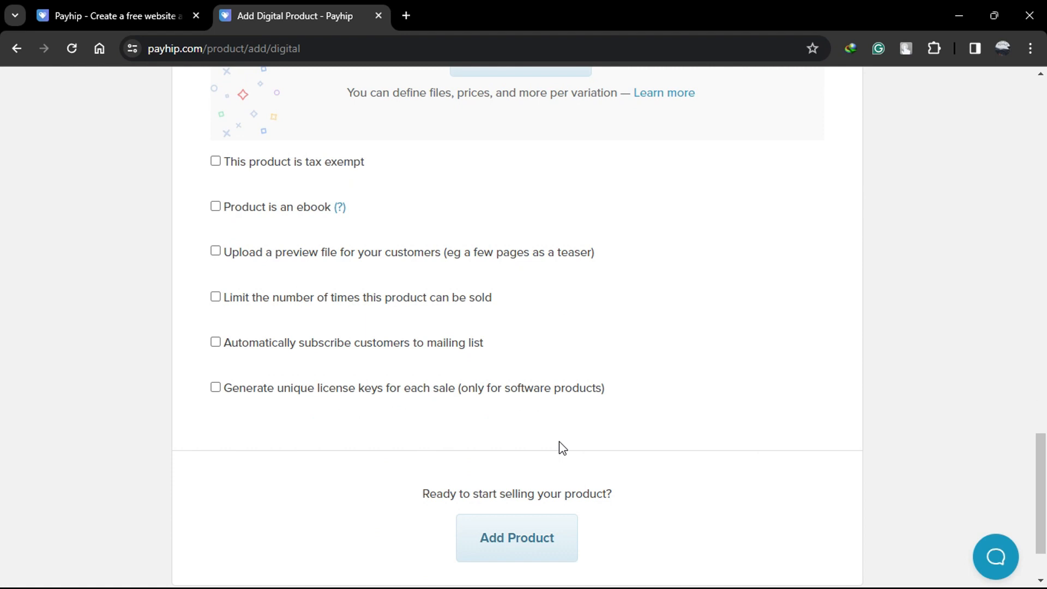
{"action": "scroll", "scroll_direction": "down", "scroll_amount": 3}
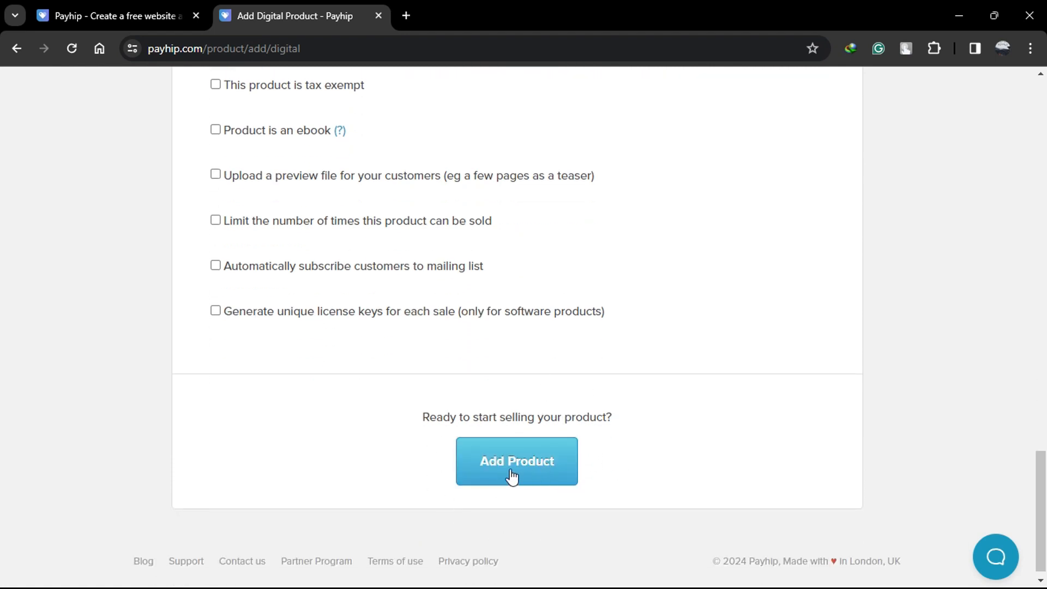
{"action": "mouse_move", "coordinate": [538, 475]}
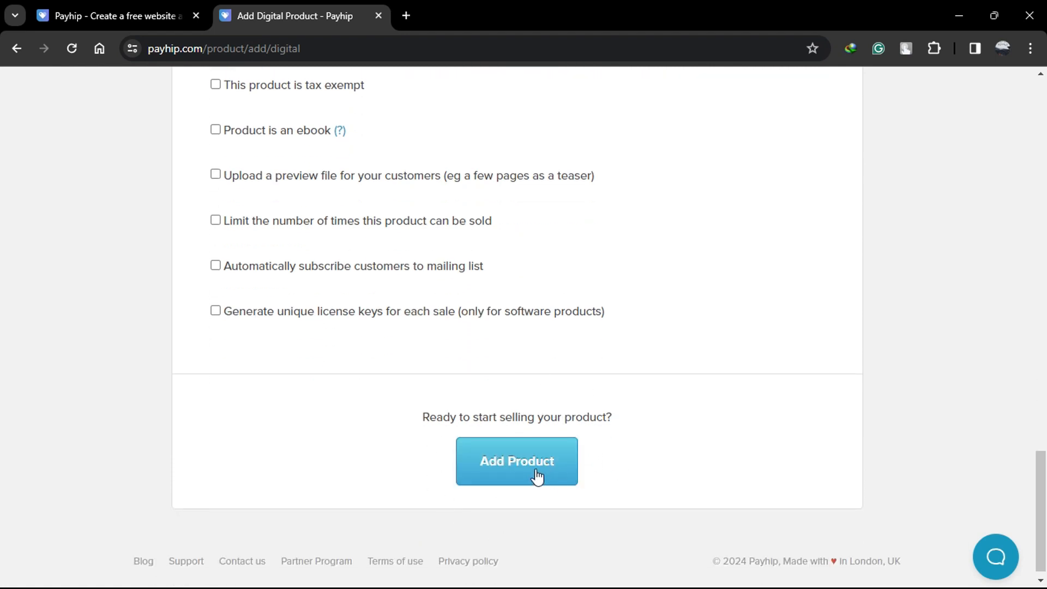
{"action": "left_click", "coordinate": [517, 460]}
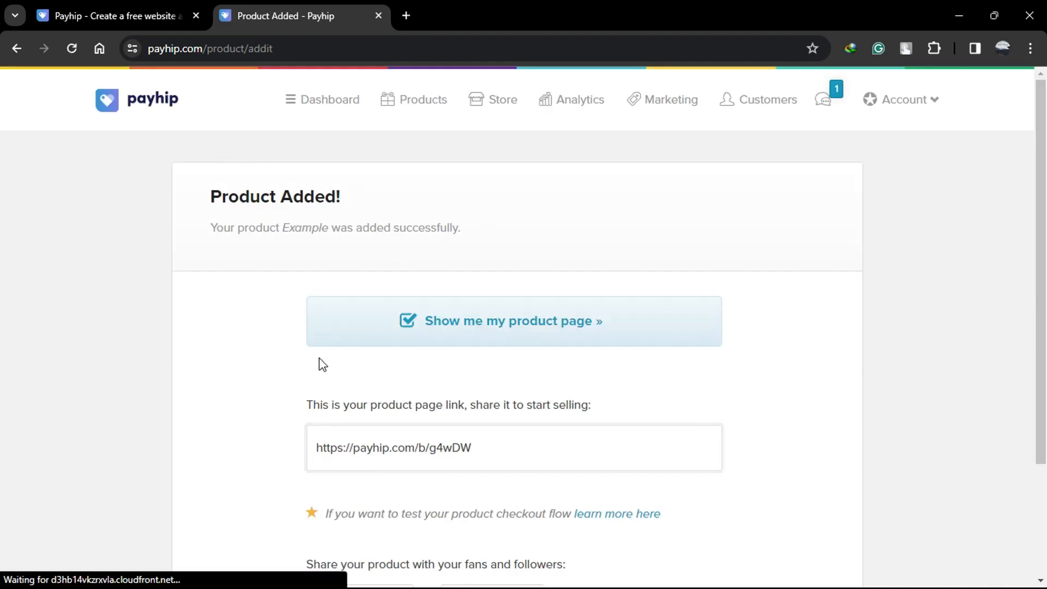
- Follow 'Show me my product page' to view the live Example page at $20.00
{"action": "left_click", "coordinate": [512, 321]}
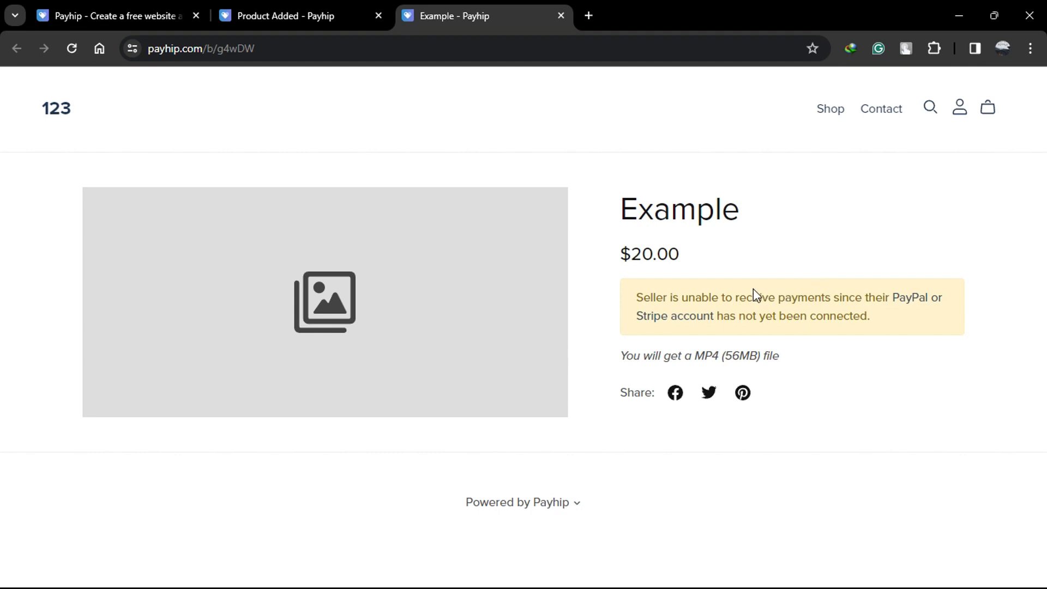
{"action": "mouse_move", "coordinate": [743, 343]}
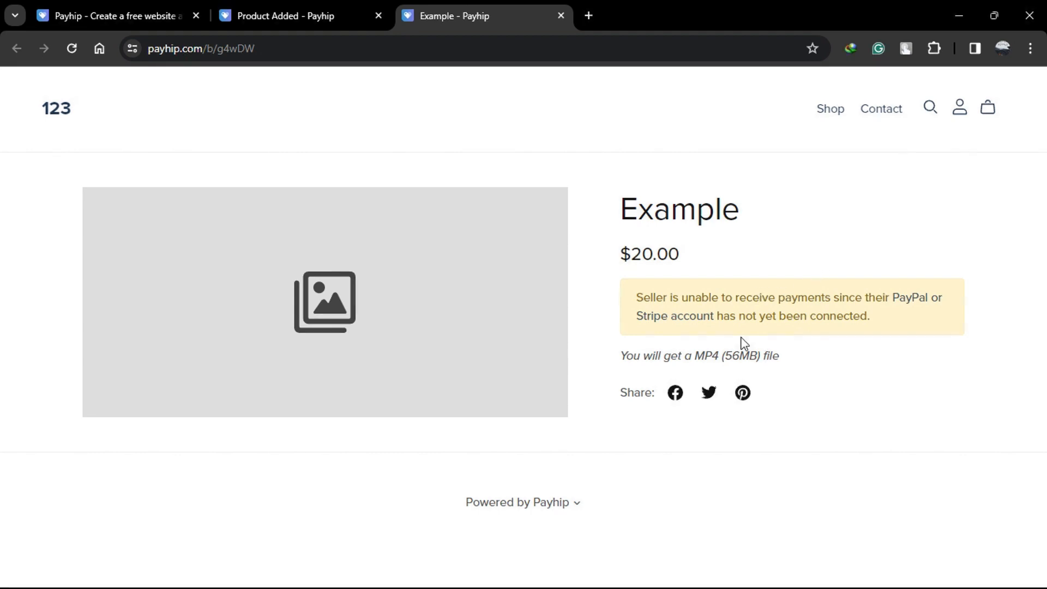